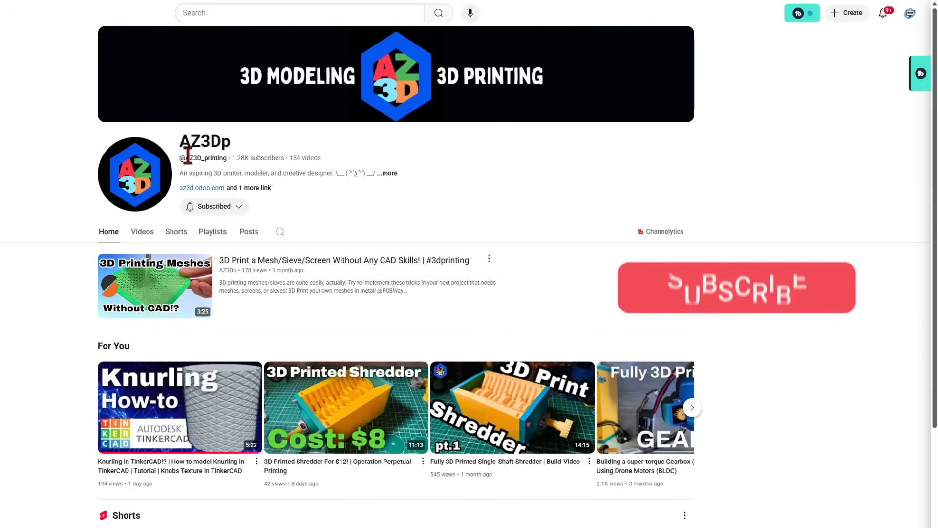
pyautogui.moveTo(48, 162)
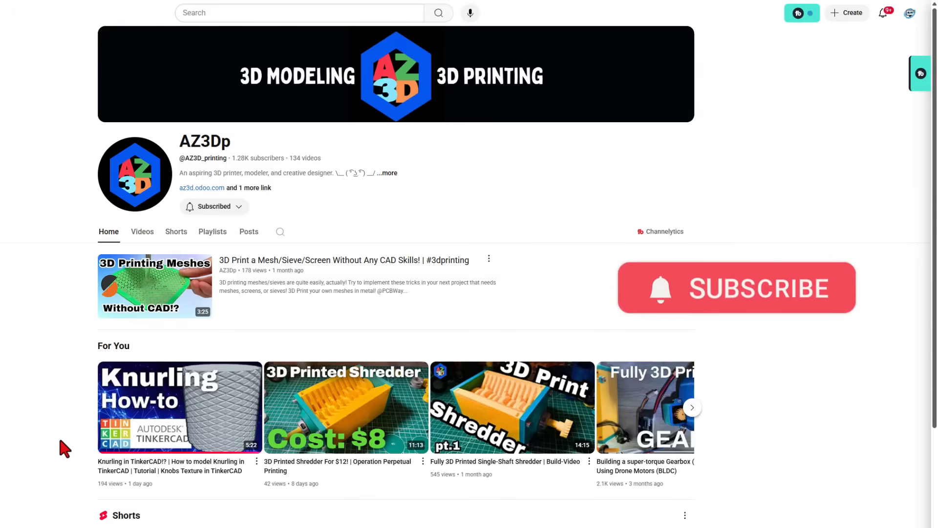
pyautogui.moveTo(179, 407)
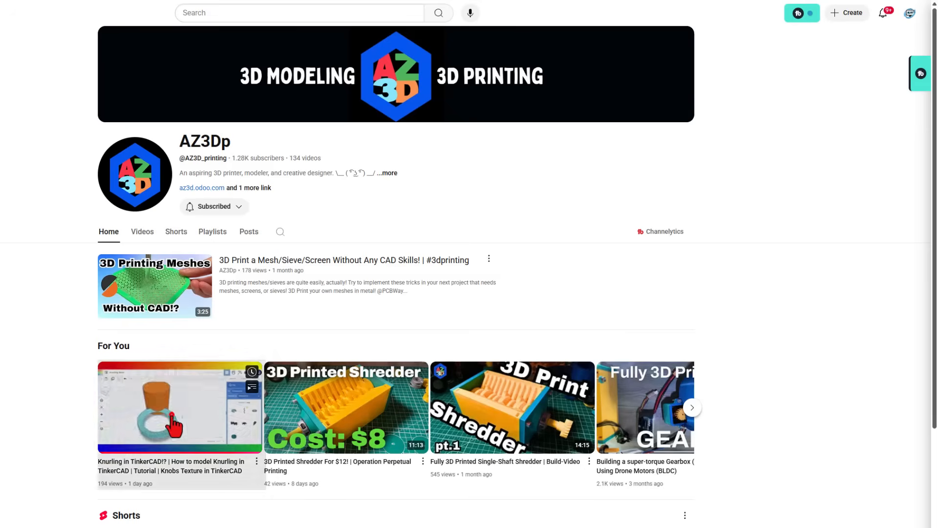
# Open the Knurling in TinkerCAD video and scroll through its description and comments
pyautogui.click(180, 407)
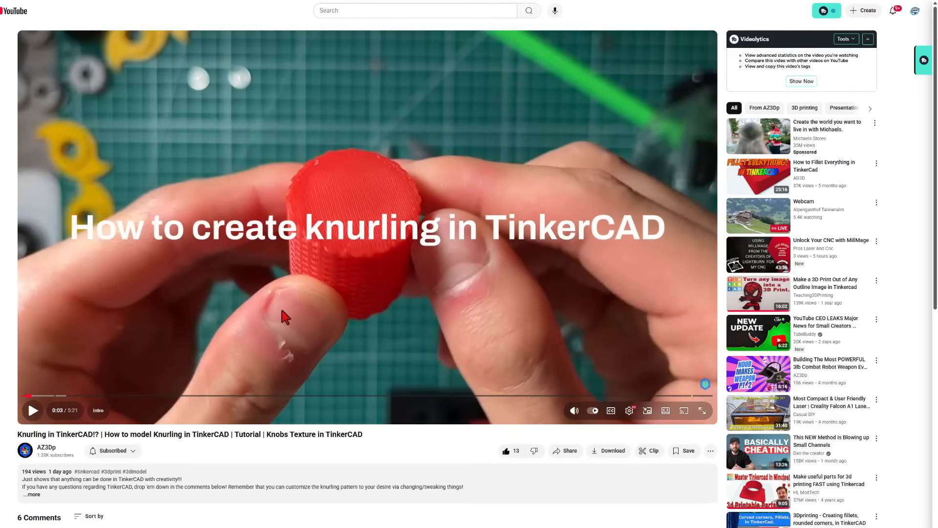
pyautogui.moveTo(196, 433)
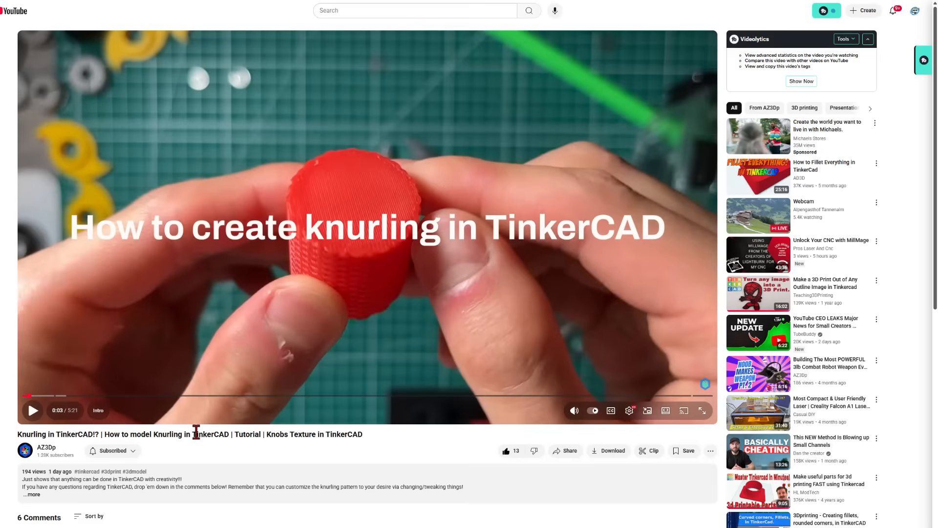
pyautogui.moveTo(491, 230)
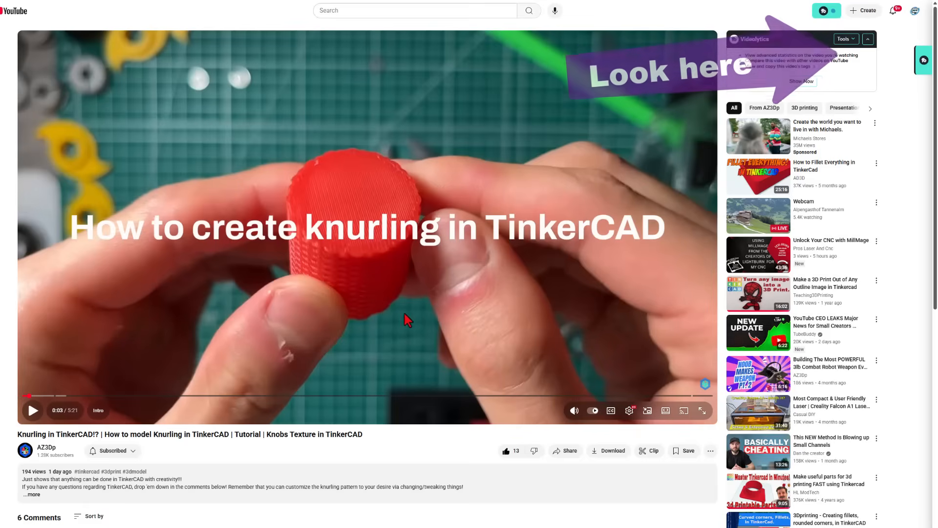
pyautogui.moveTo(371, 317)
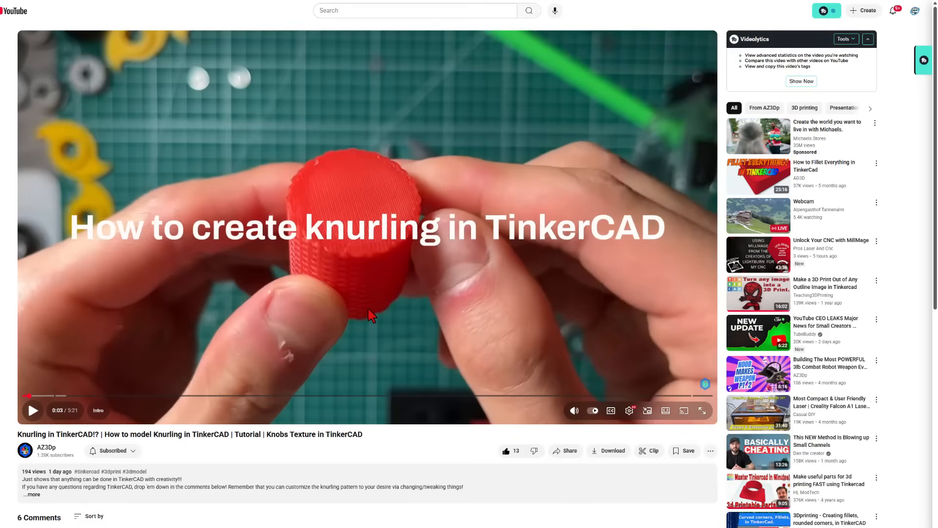
pyautogui.scroll(-3)
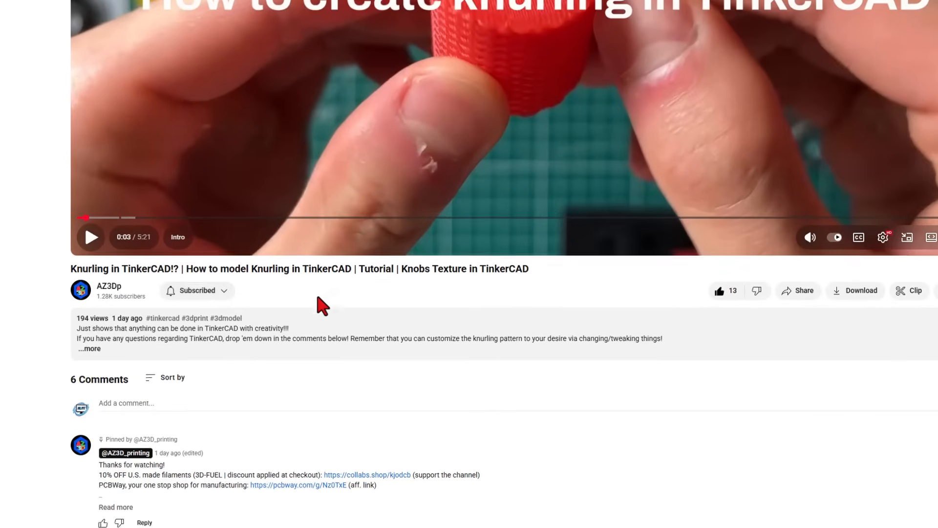
pyautogui.scroll(-3)
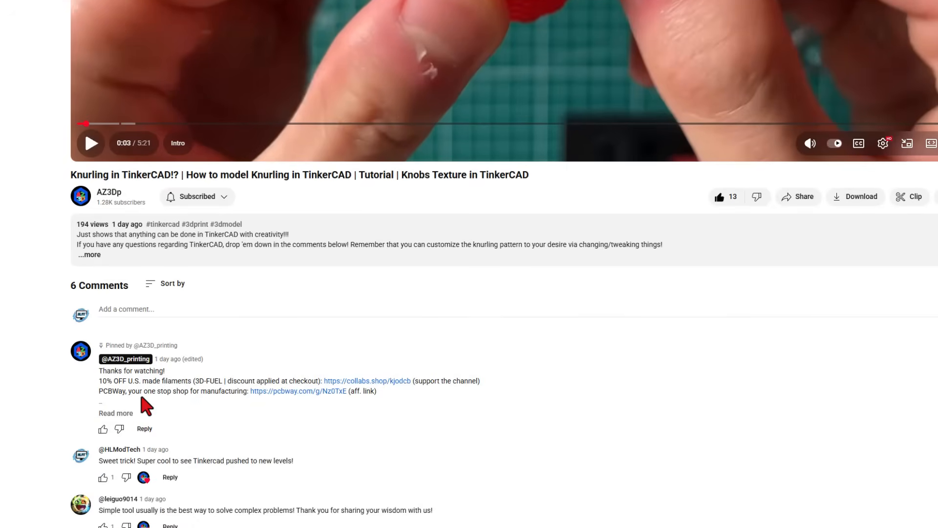
pyautogui.click(103, 429)
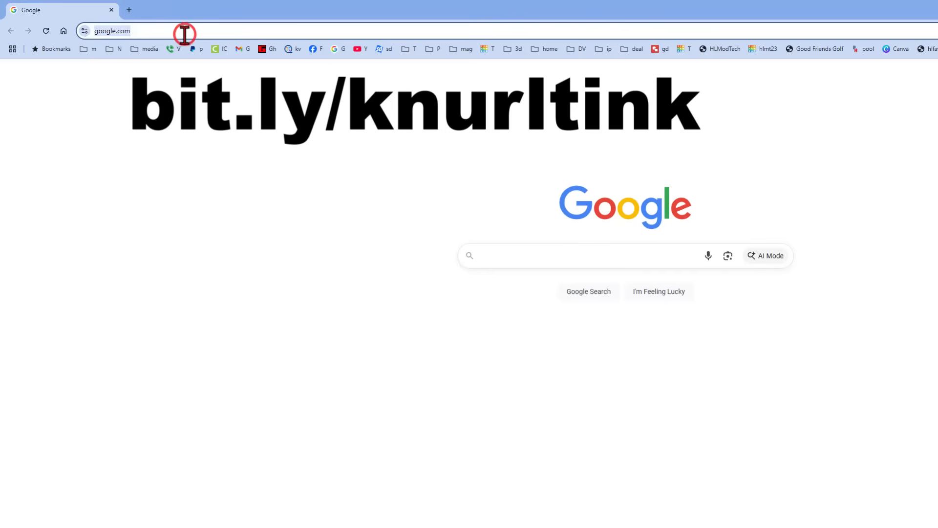
# Go to the short link bit.ly/knurltink in Chrome
pyautogui.write('bit.ly/kn')
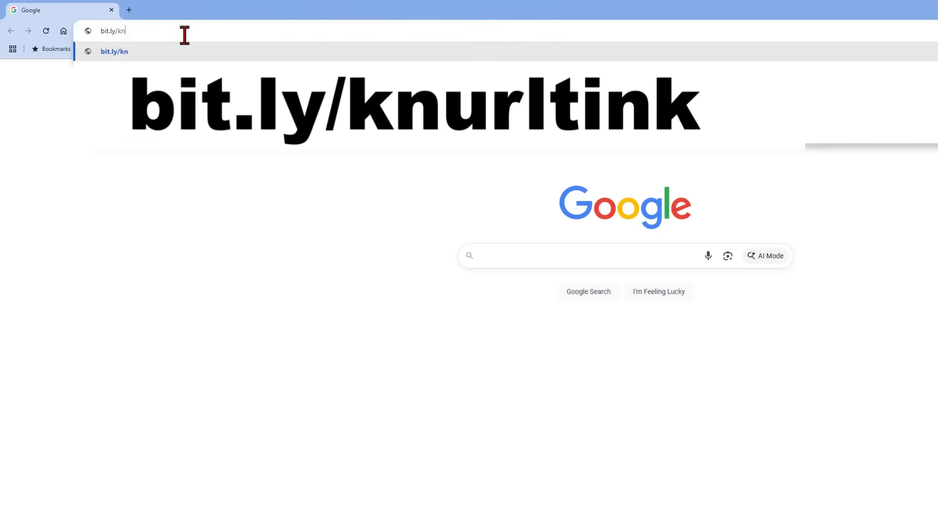
pyautogui.write('urltink')
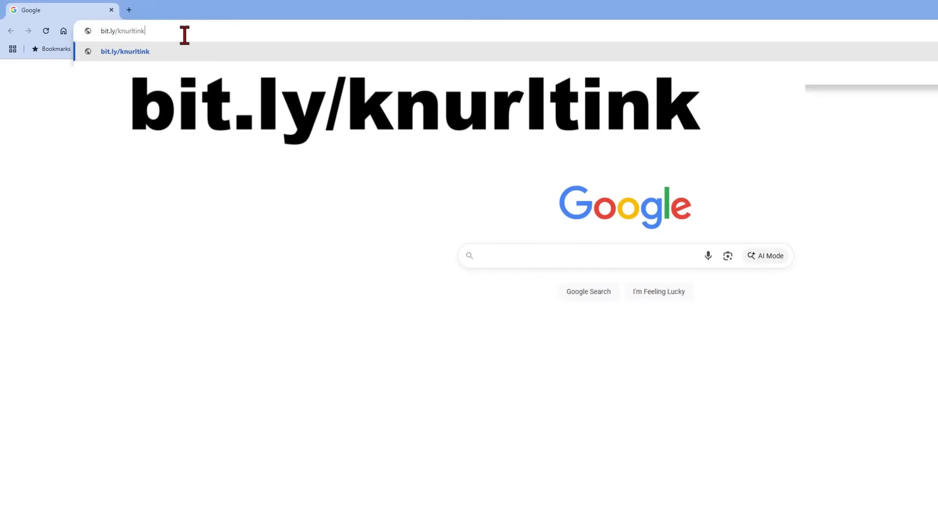
pyautogui.press('Return')
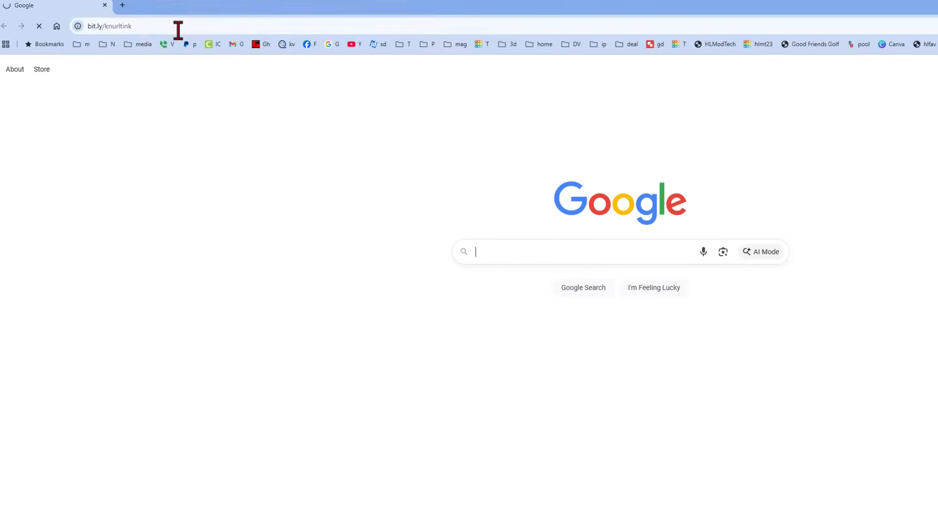
# Like the knurled m10 v3 design and make an editable Copy and Tinker of it
pyautogui.press('Return')
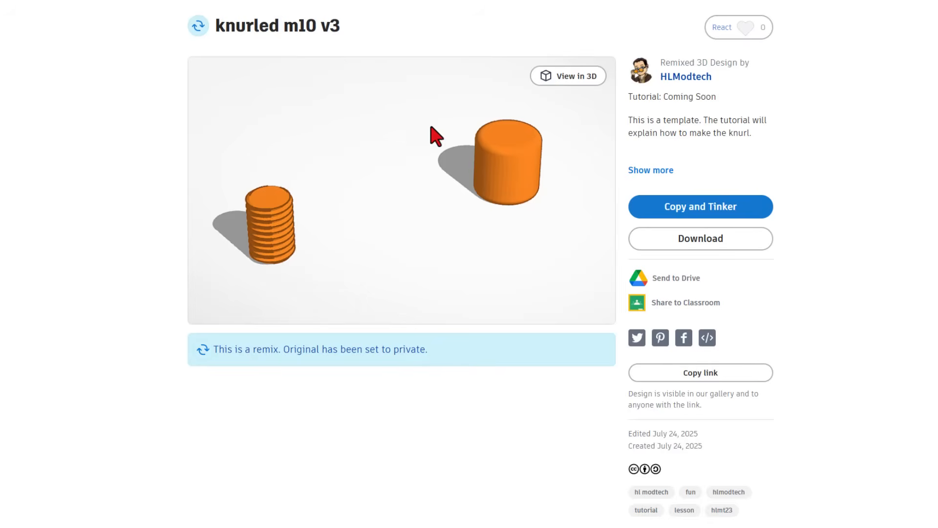
pyautogui.moveTo(472, 219)
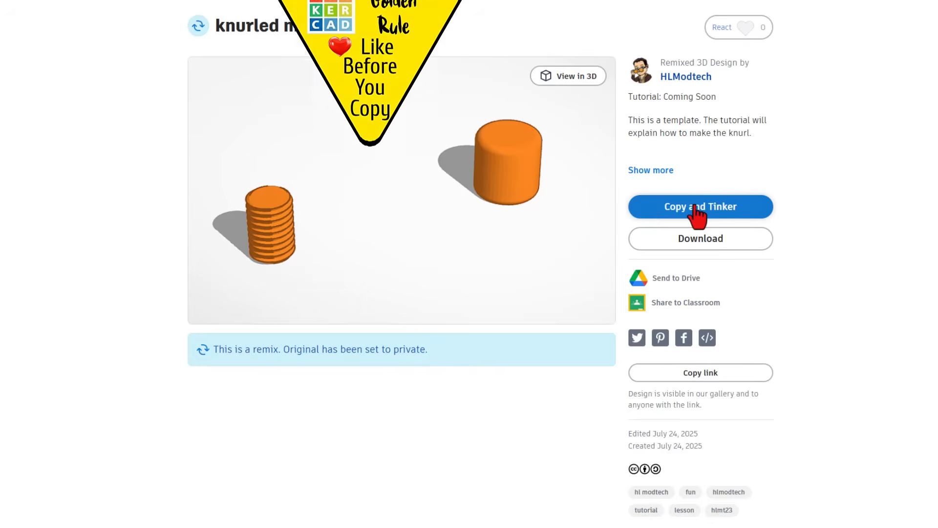
pyautogui.click(739, 27)
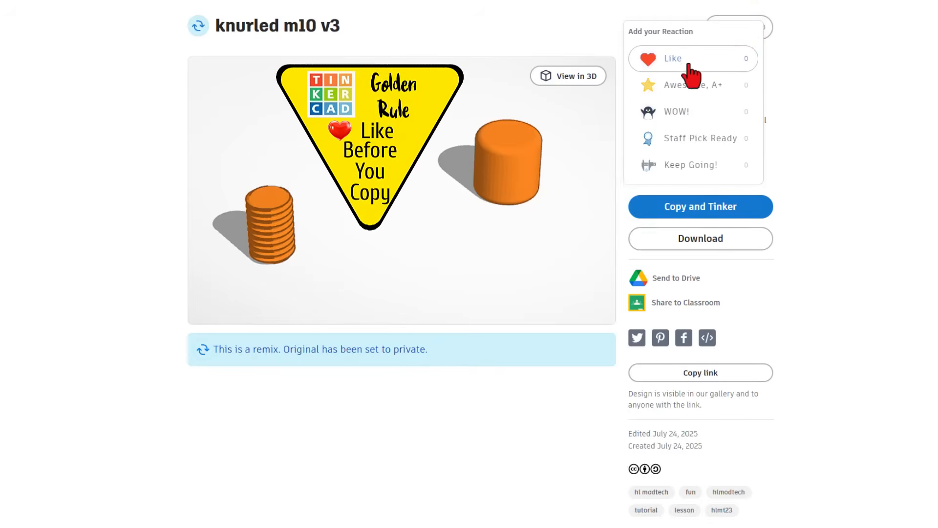
pyautogui.click(693, 85)
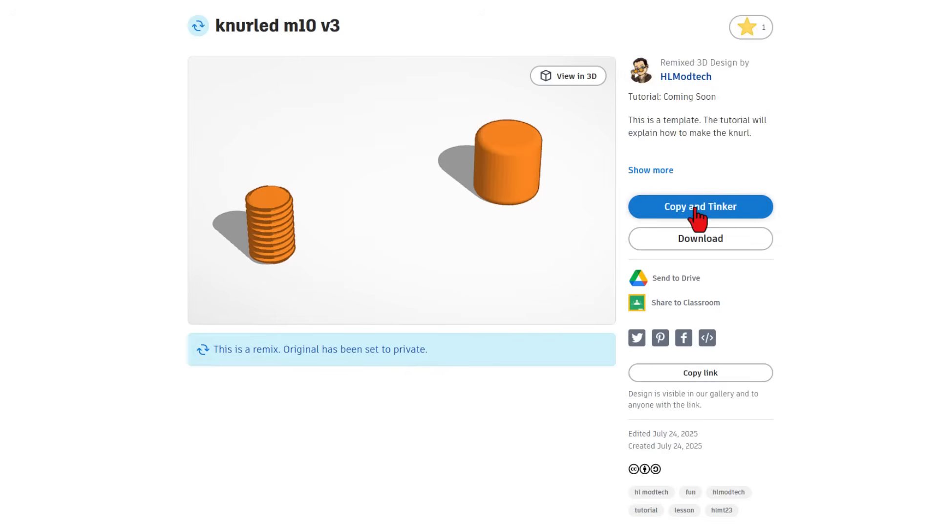
pyautogui.click(700, 207)
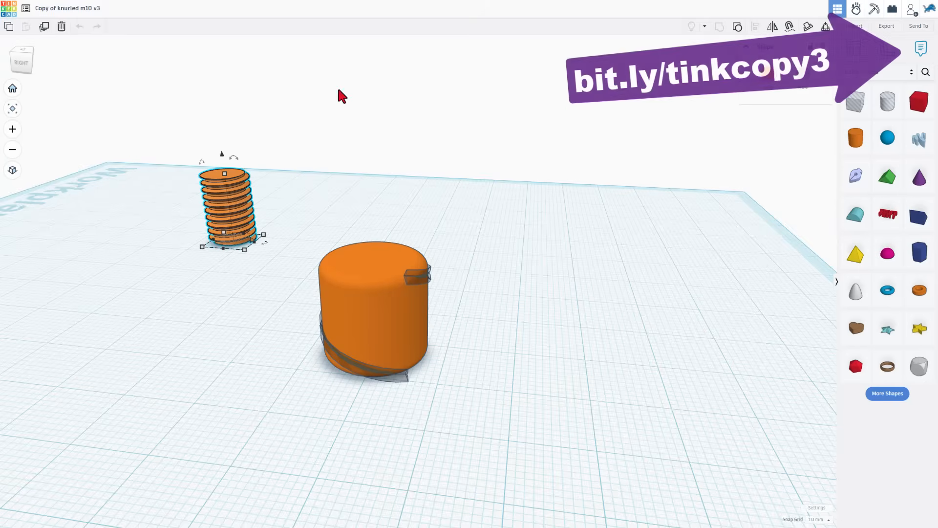
pyautogui.moveTo(664, 113)
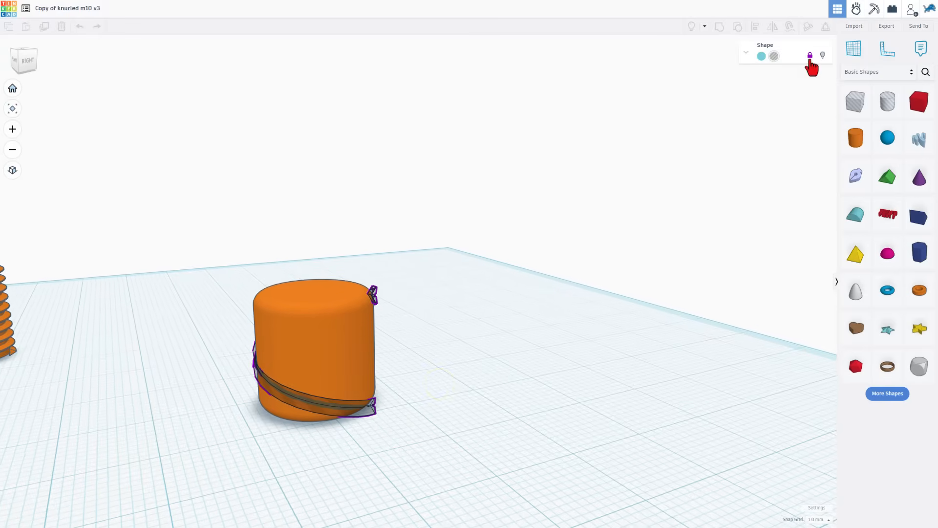
# Unlock the helix hole and select it to show its SVG Helix settings
pyautogui.click(407, 305)
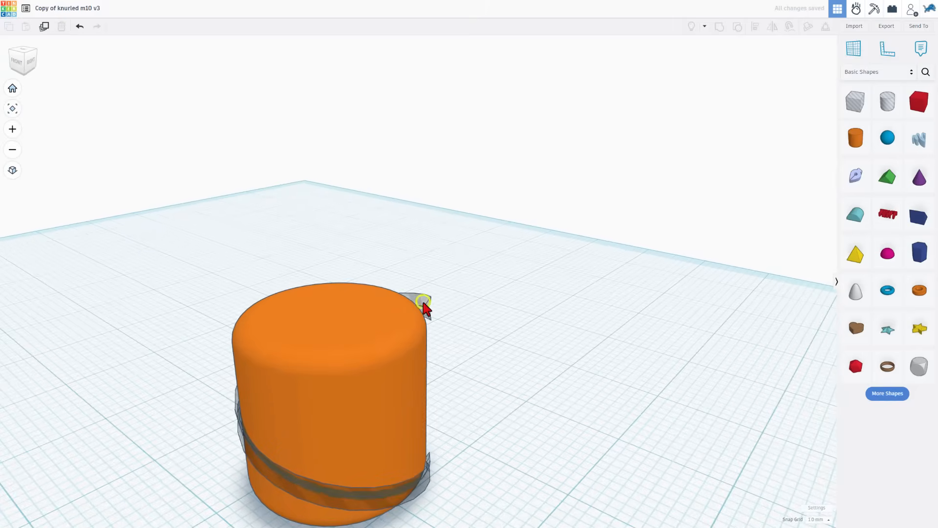
pyautogui.click(421, 299)
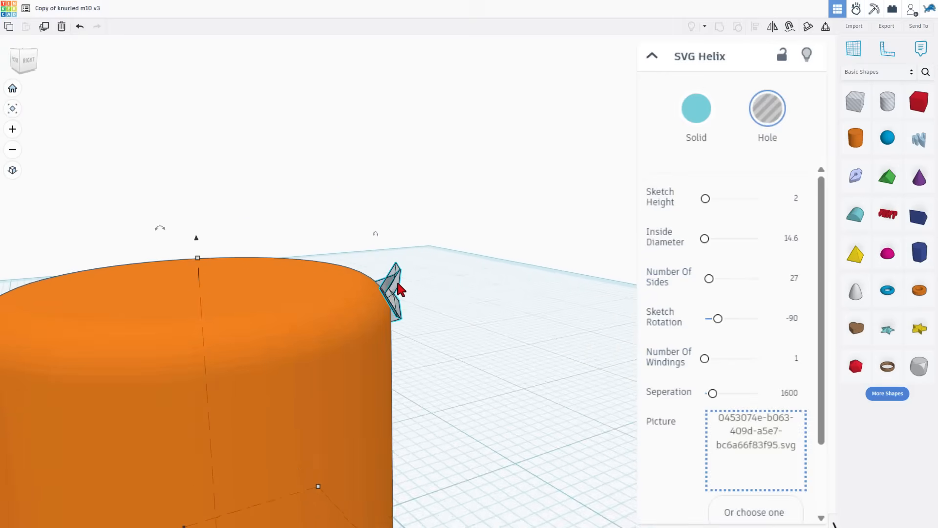
pyautogui.moveTo(670, 453)
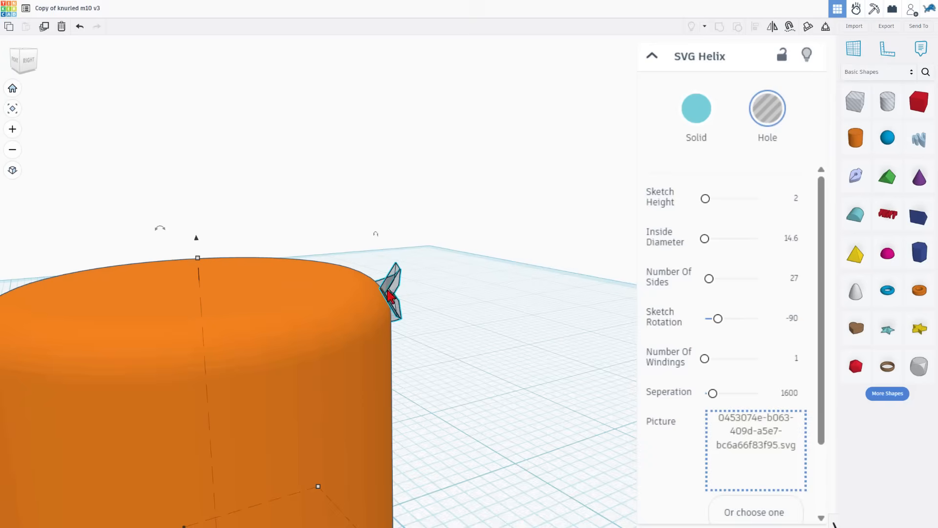
pyautogui.moveTo(408, 309)
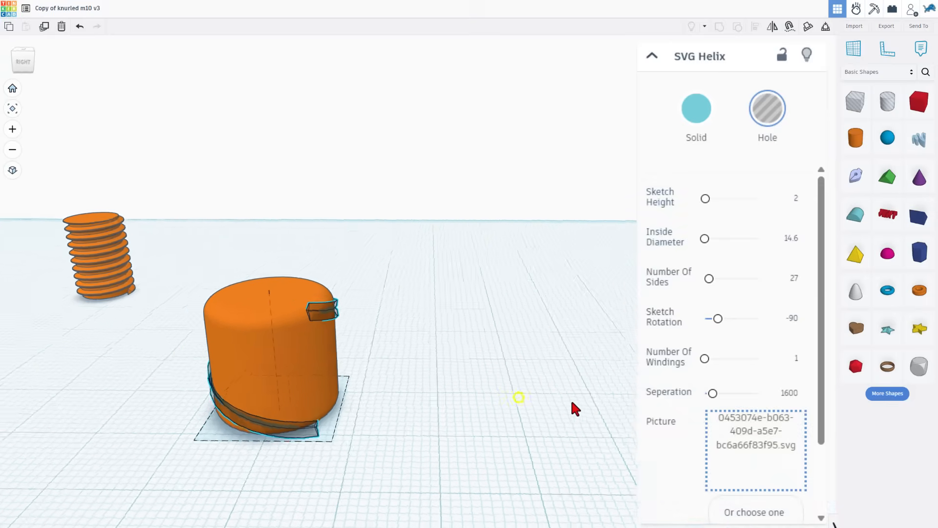
pyautogui.click(267, 360)
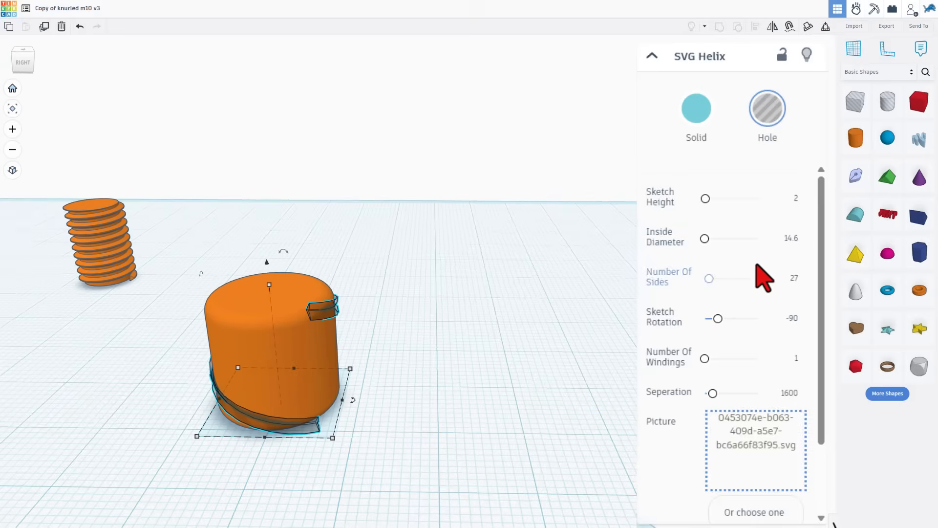
pyautogui.moveTo(305, 307)
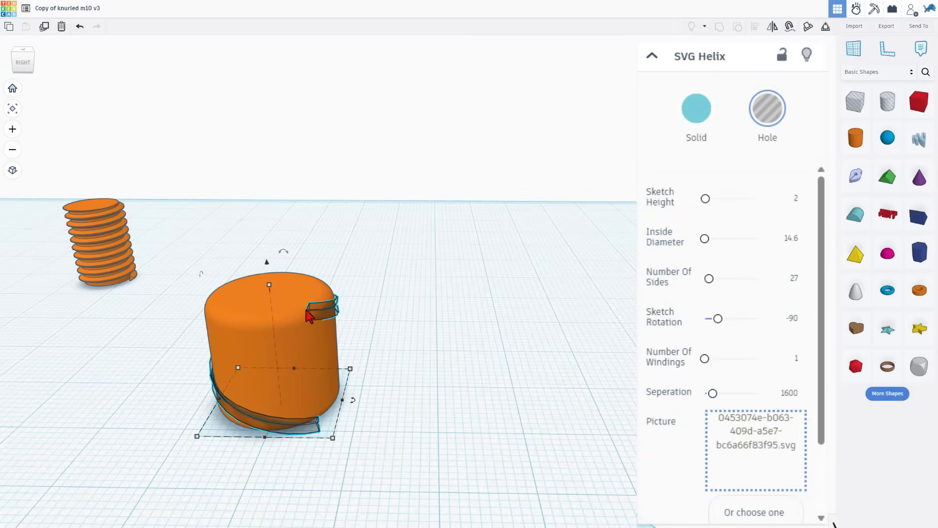
pyautogui.moveTo(707, 305)
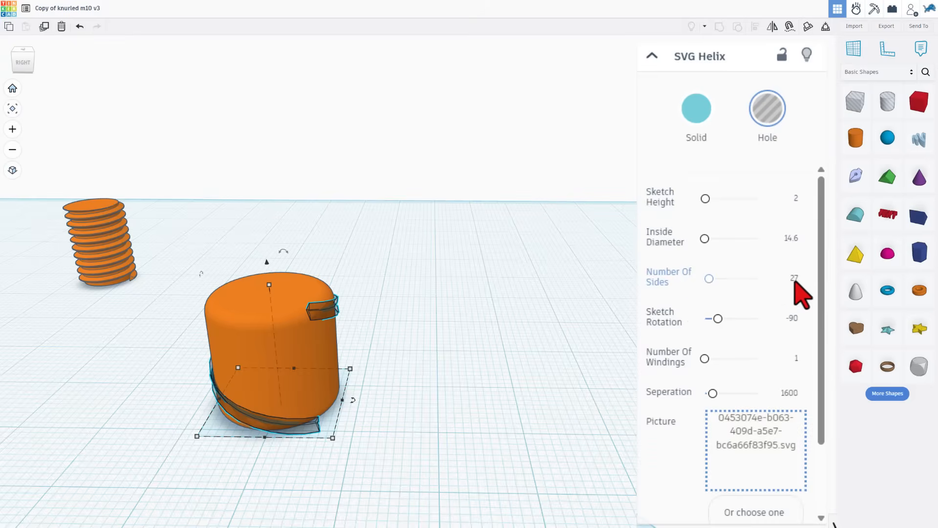
pyautogui.moveTo(283, 419)
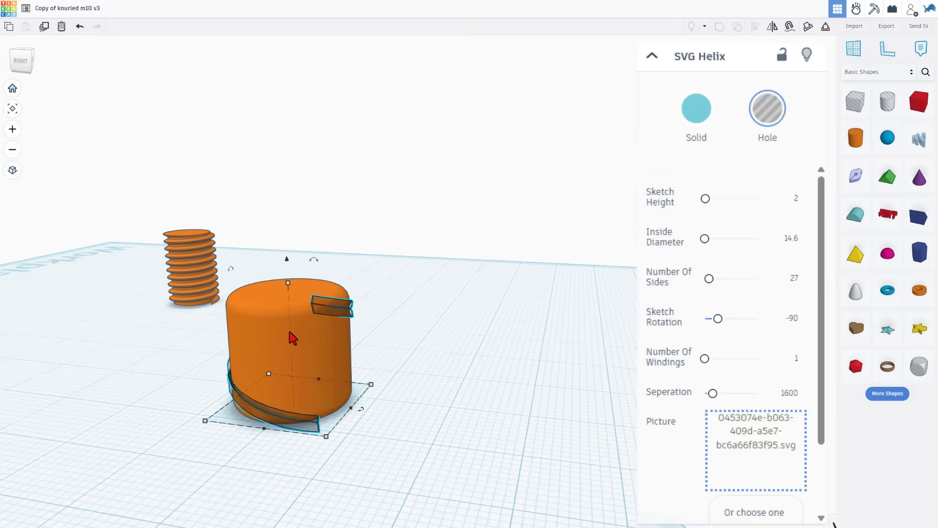
pyautogui.moveTo(333, 336)
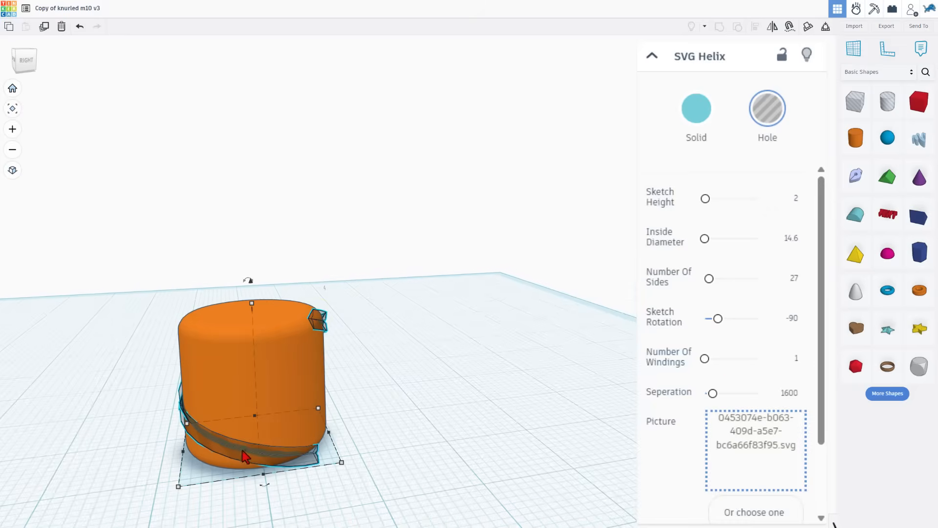
pyautogui.moveTo(302, 446)
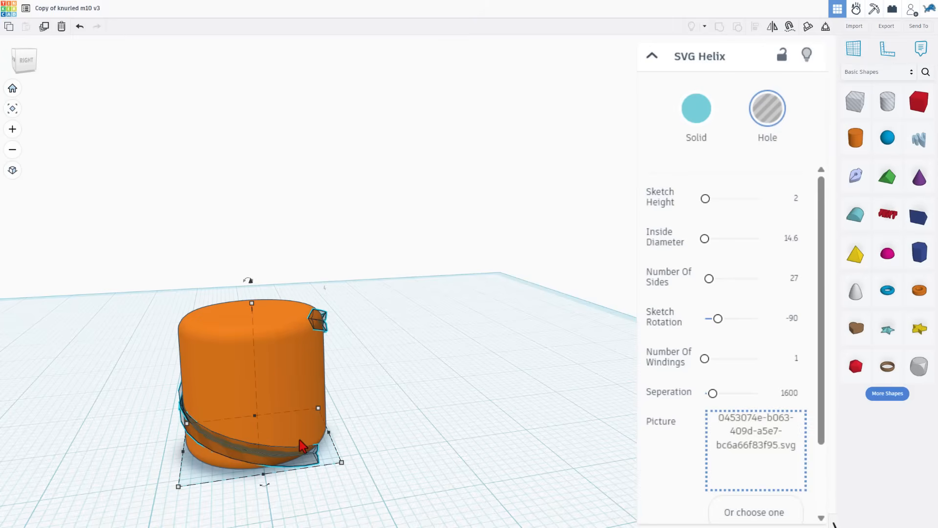
pyautogui.moveTo(362, 322)
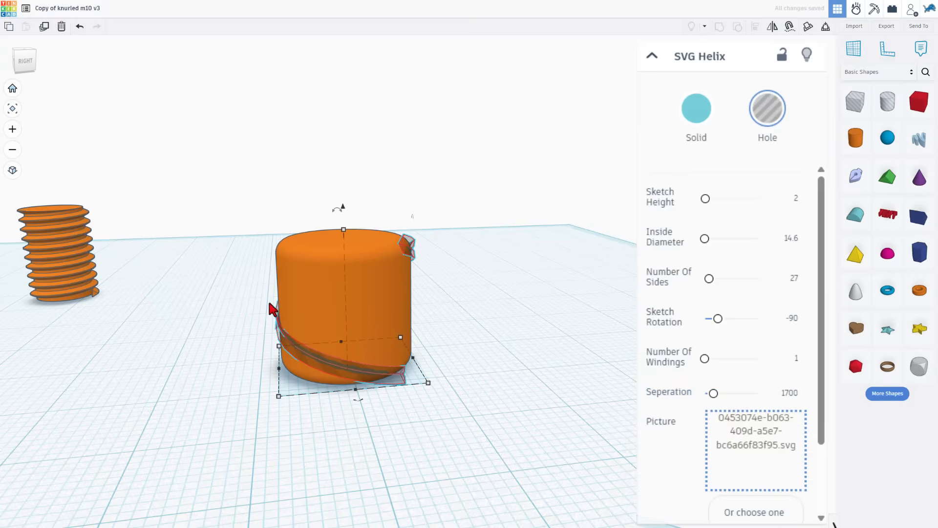
pyautogui.moveTo(386, 405)
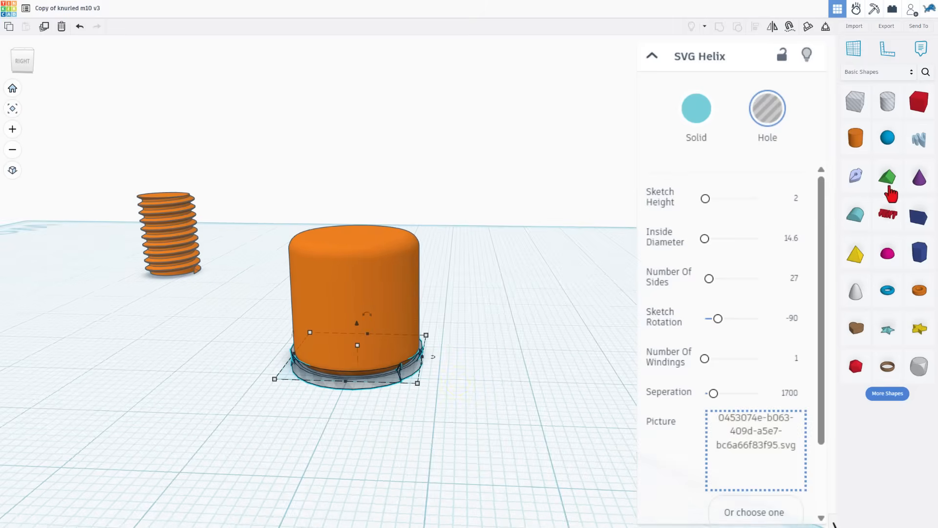
# Set the helix hole's separation to 1700 in the SVG Helix inspector
pyautogui.click(784, 278)
pyautogui.write('26')
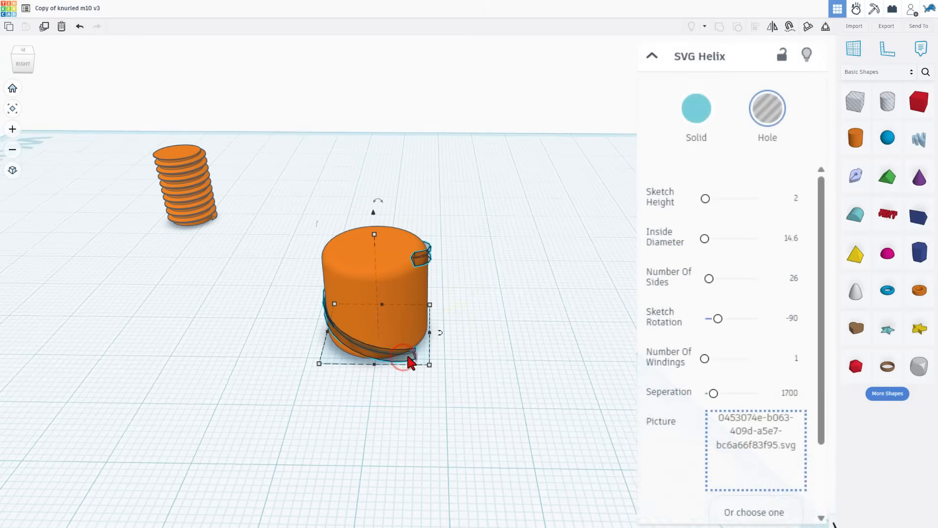
# Duplicate and mirror the helix strip, then hide the orange cylinder
pyautogui.press('ctrl+d')
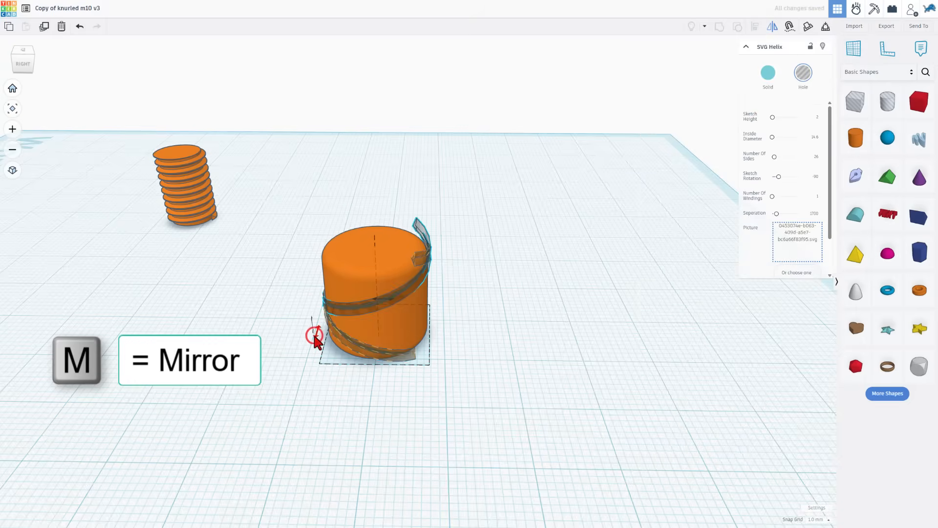
pyautogui.click(485, 313)
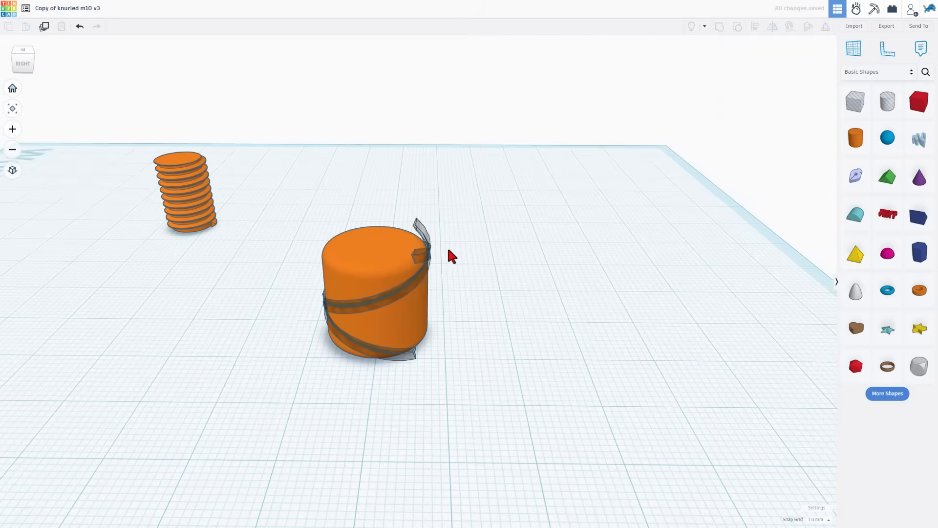
pyautogui.click(371, 287)
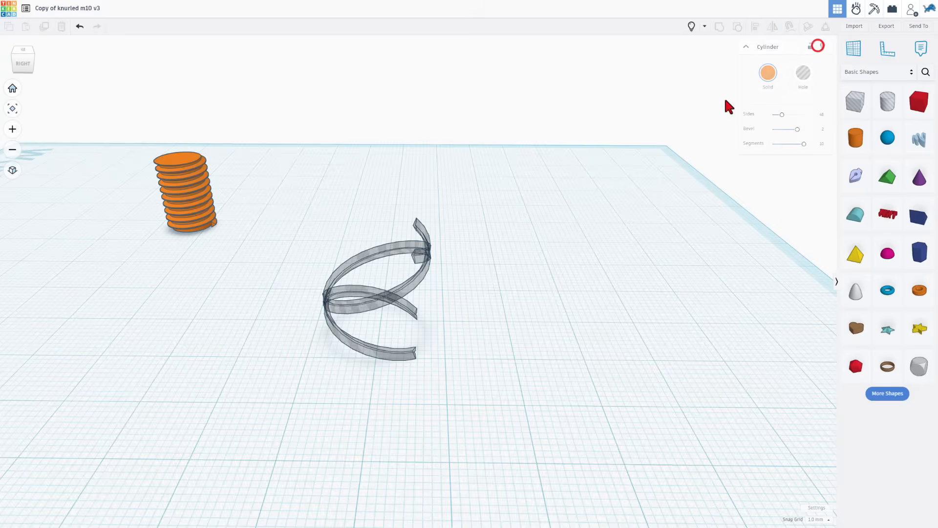
# Duplicate the crossing helices into a knurl cage and unhide the orange knob
pyautogui.press('ctrl+d')
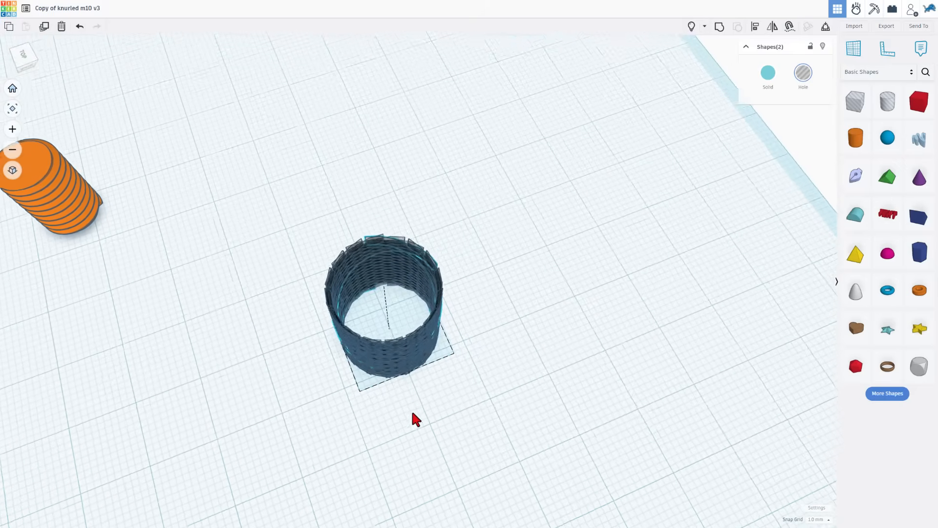
pyautogui.press('ctrl+shift+h')
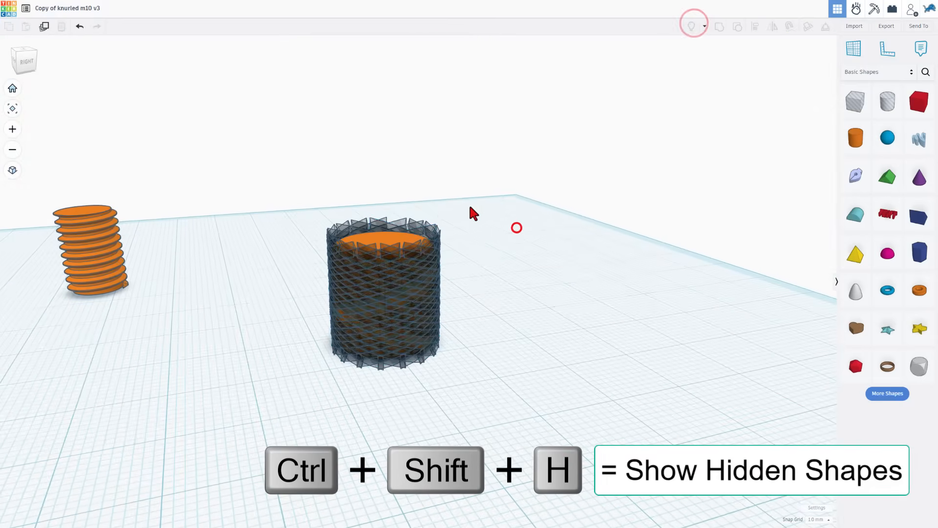
pyautogui.click(384, 294)
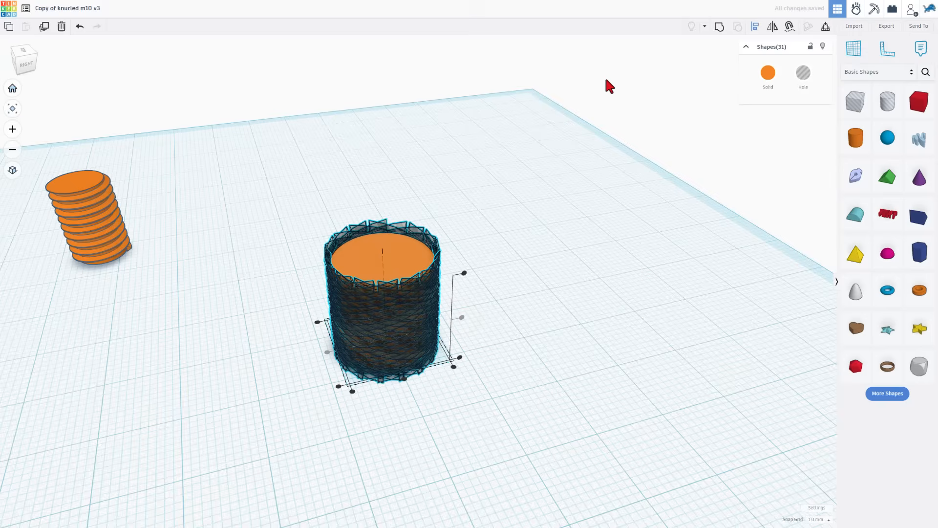
pyautogui.click(716, 26)
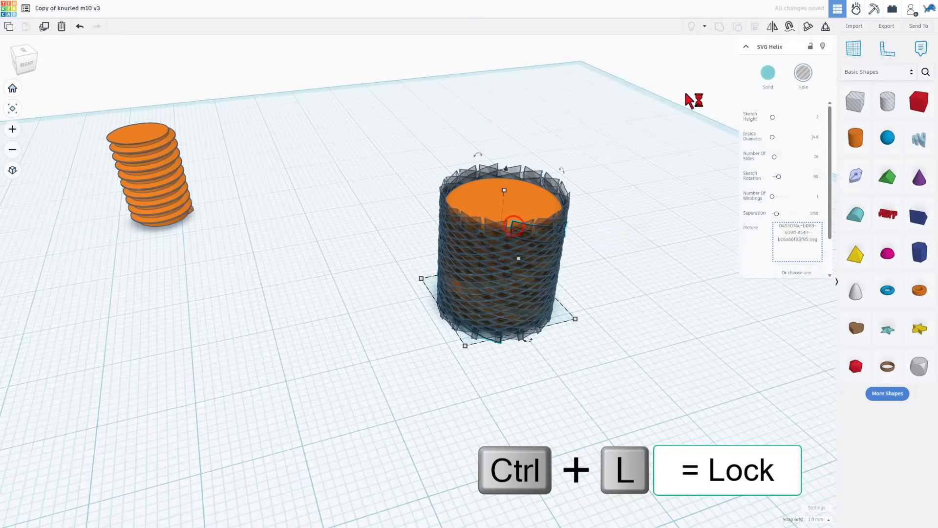
# Lock one helix strip, delete the rest, and add a mirrored copy crossing it
pyautogui.press('ctrl+l')
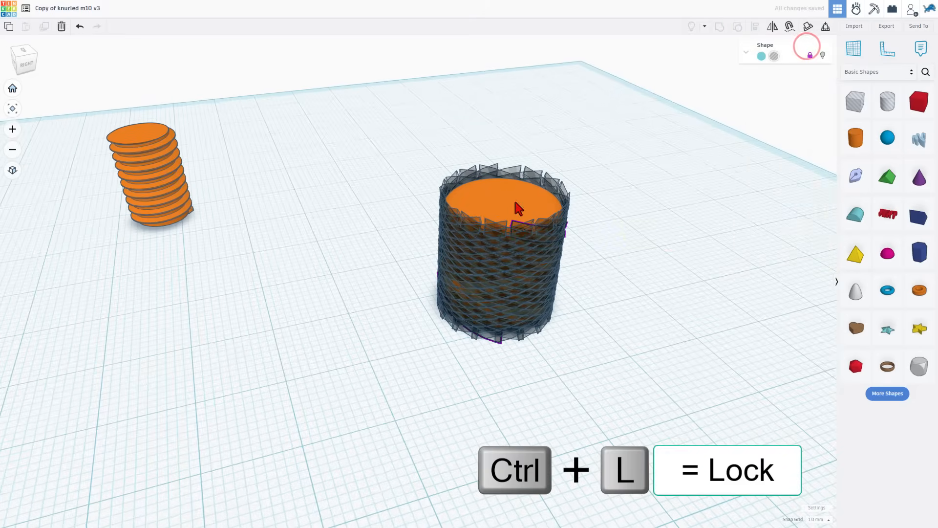
pyautogui.click(811, 54)
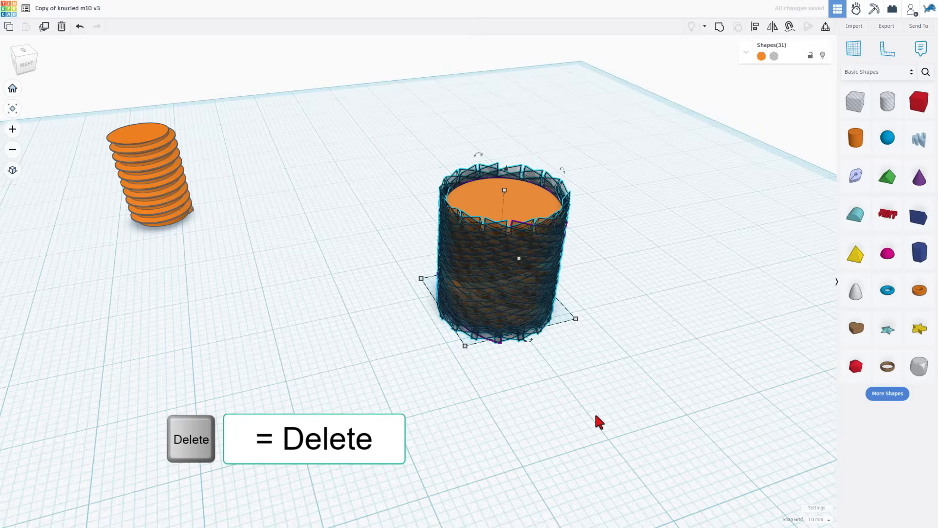
pyautogui.press('Delete')
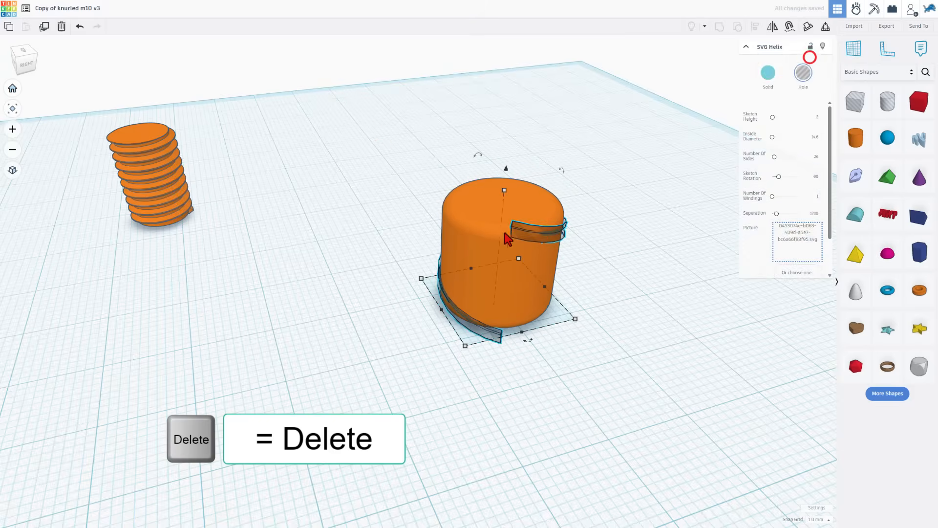
pyautogui.press('Delete')
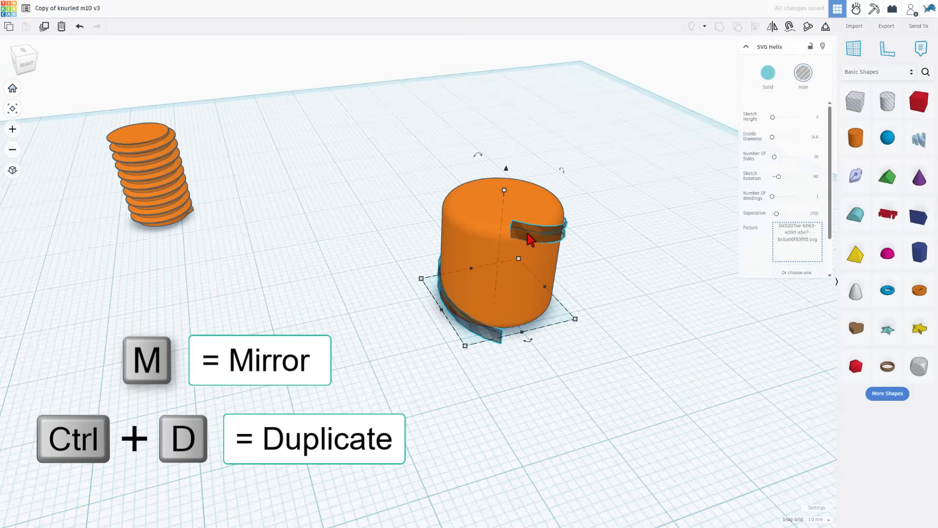
pyautogui.click(773, 26)
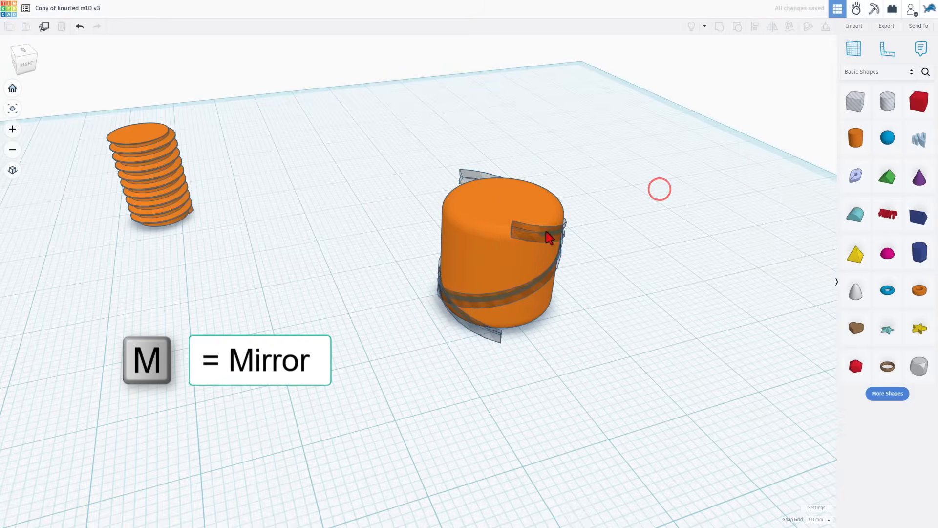
# Repeatedly duplicate the crossing strip pair rotated 22.5° around the cylinder
pyautogui.click(533, 231)
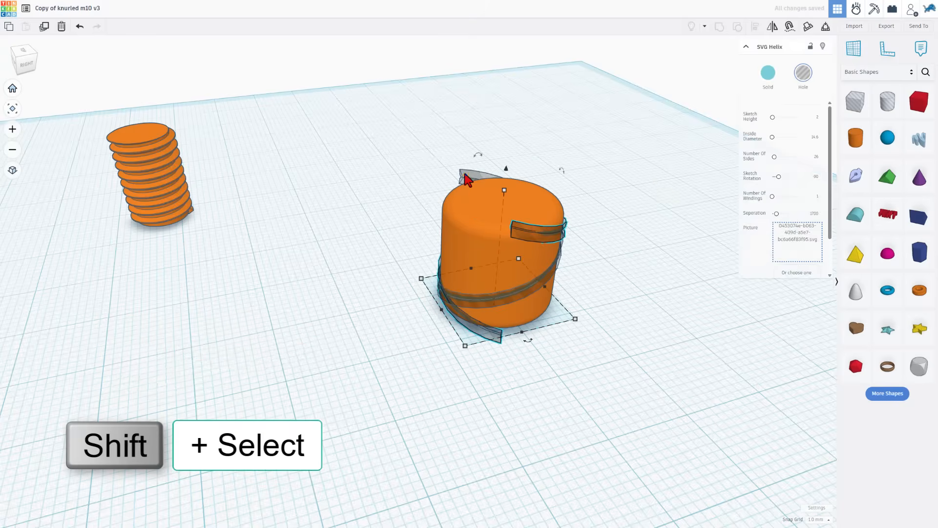
pyautogui.click(467, 177)
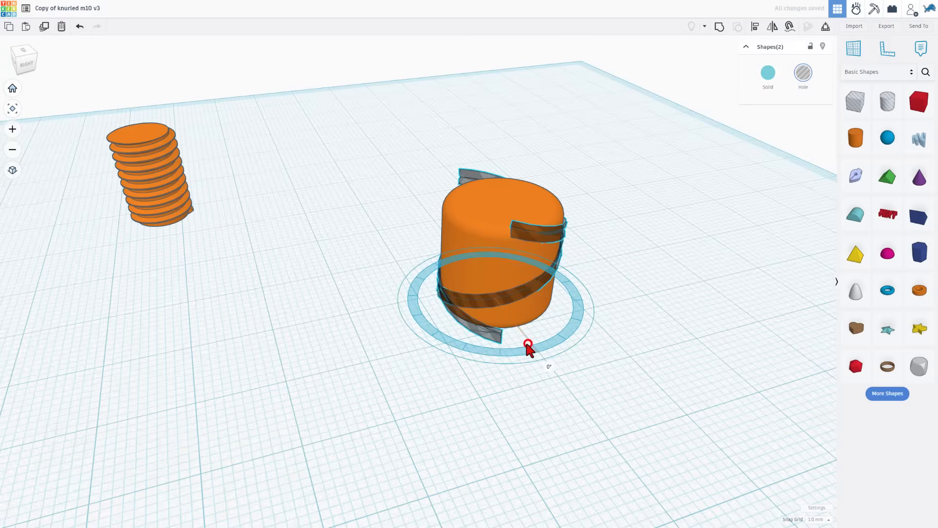
pyautogui.press('ctrl+d')
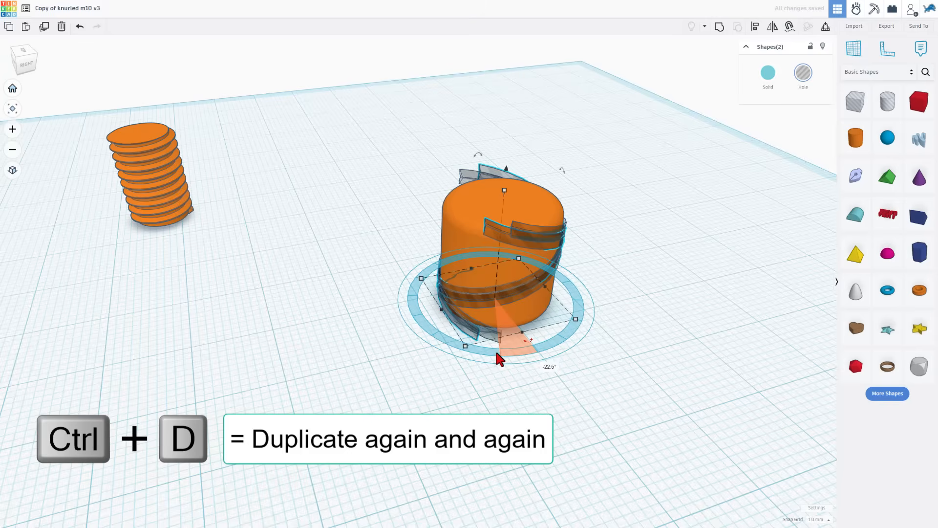
pyautogui.click(500, 359)
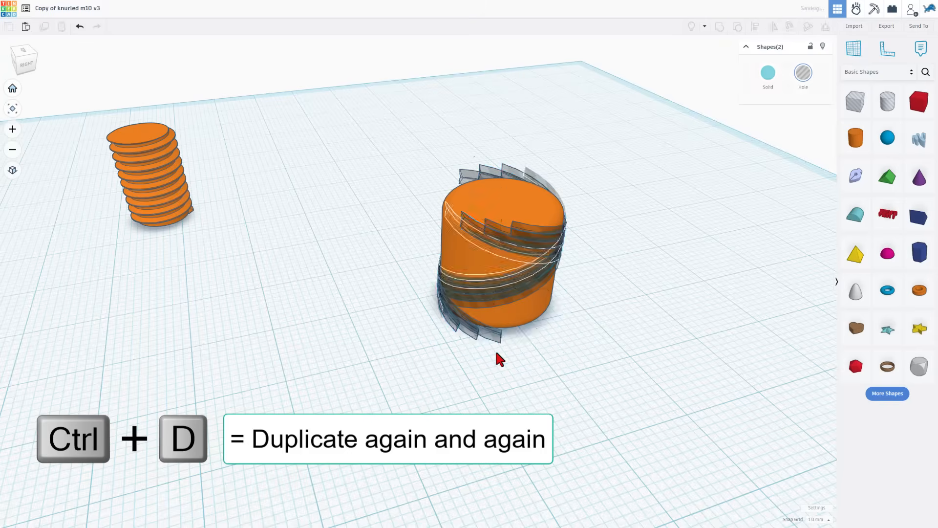
pyautogui.press('ctrl+d')
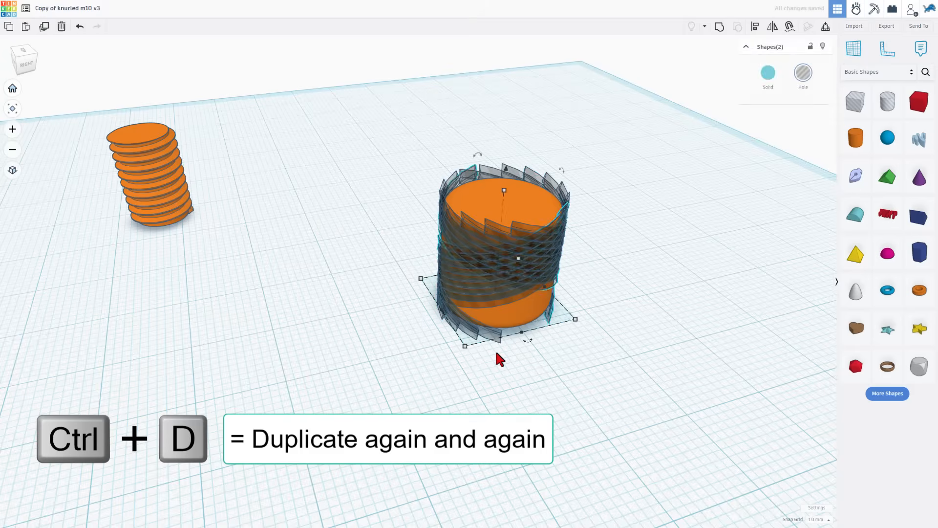
pyautogui.press('ctrl+d')
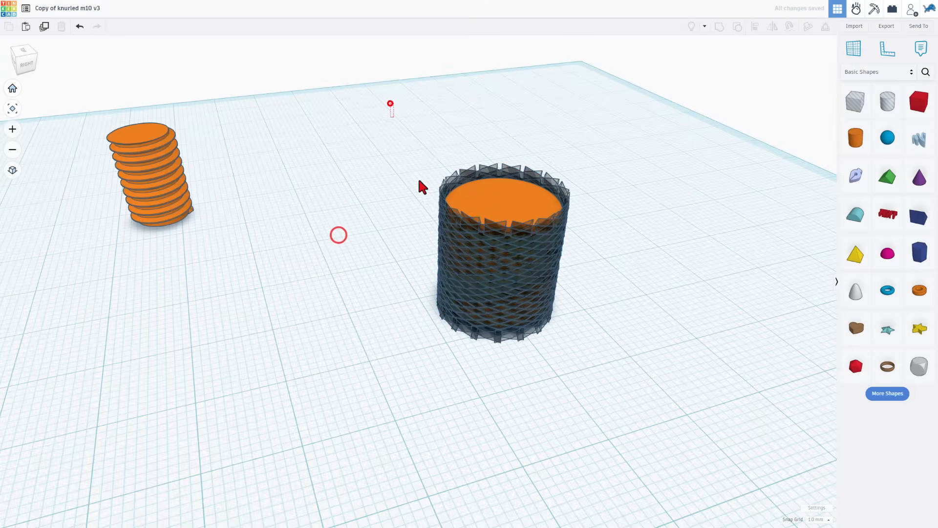
pyautogui.press('ctrl+g')
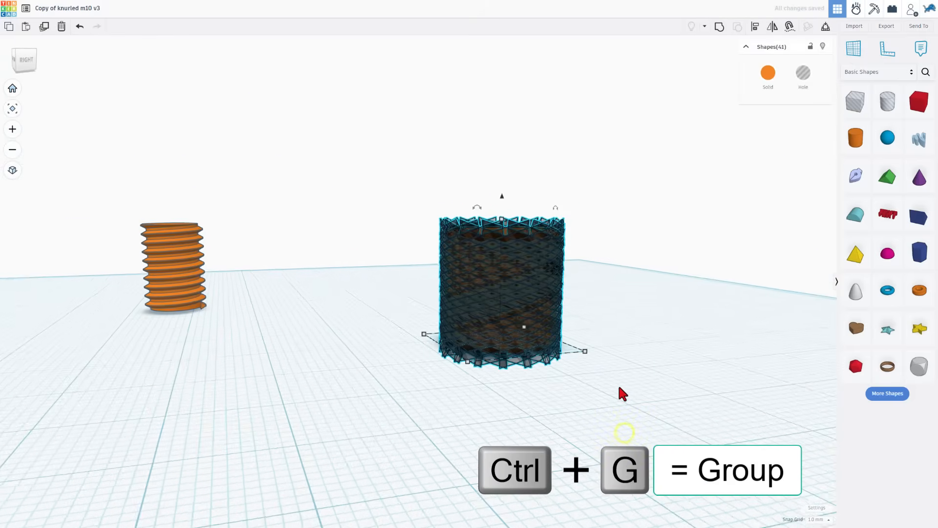
# Group all 41 shapes into one knurled knob and place the threaded stud on top
pyautogui.press('ctrl+g')
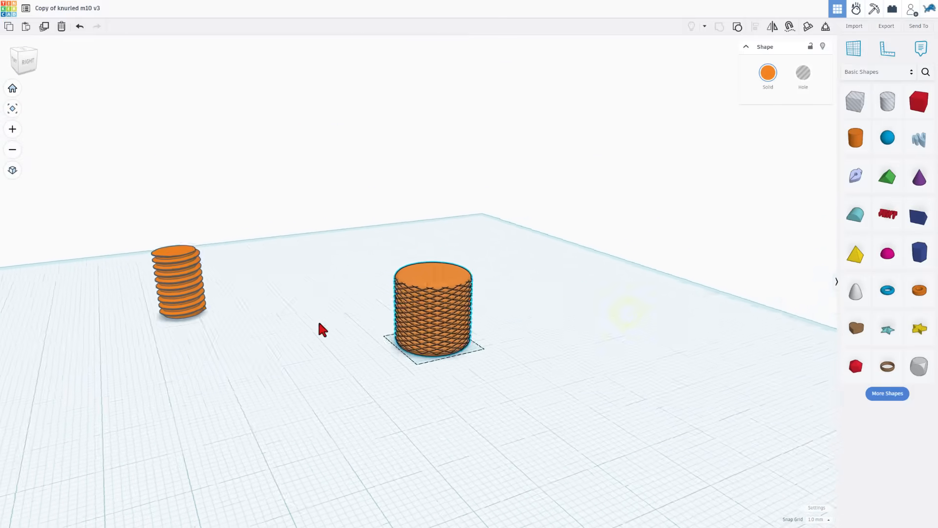
pyautogui.press('c')
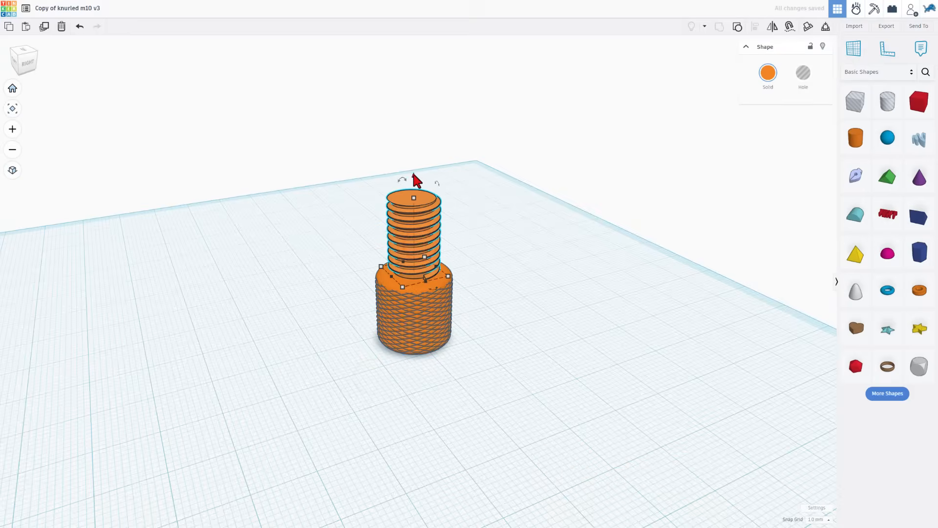
# Select the knurled knob and threaded stud and export them as an STL into the 3dmodeling folder
pyautogui.click(493, 226)
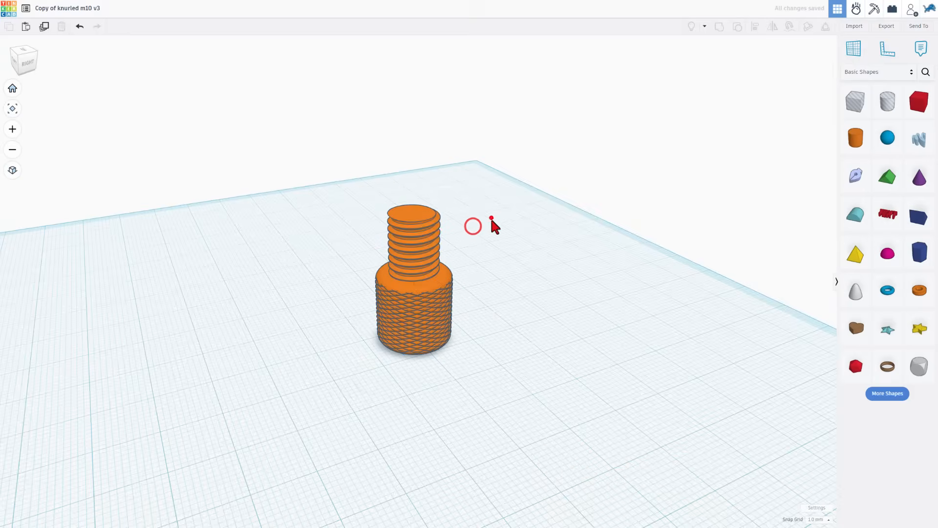
pyautogui.click(413, 281)
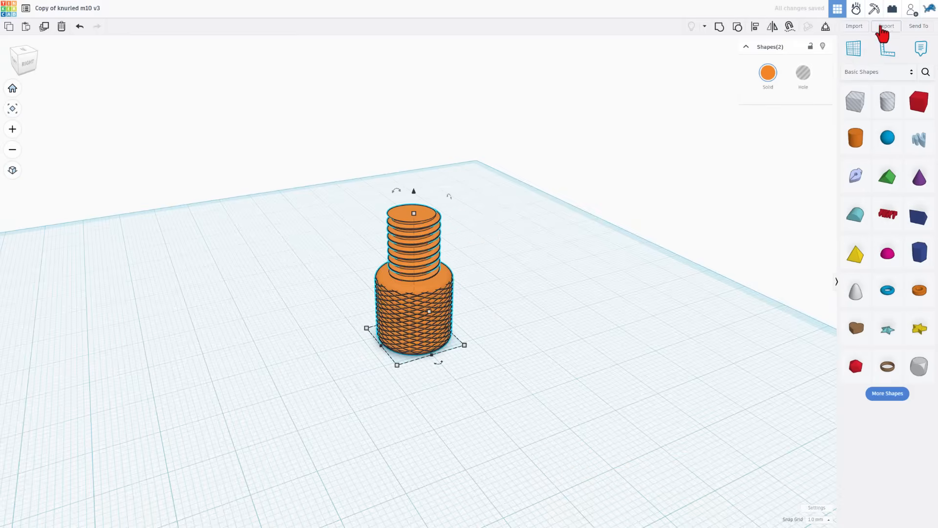
pyautogui.click(886, 26)
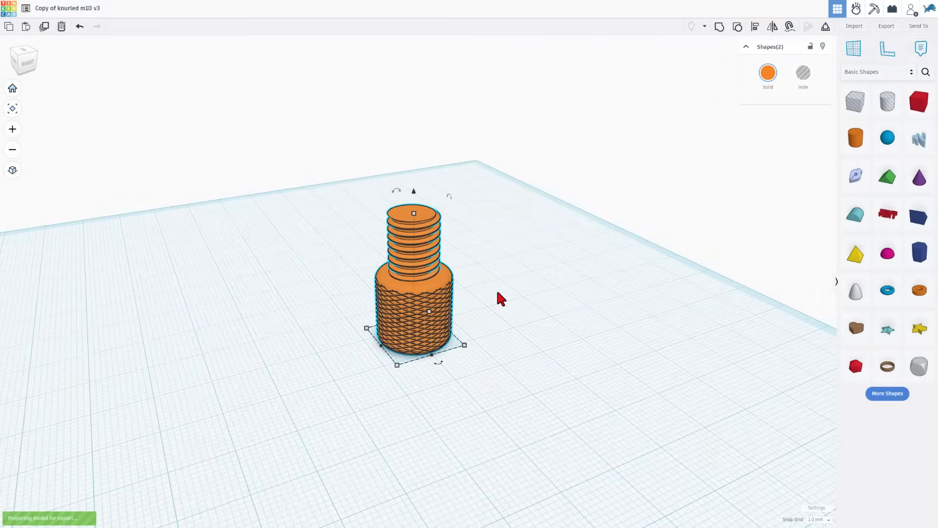
pyautogui.click(886, 26)
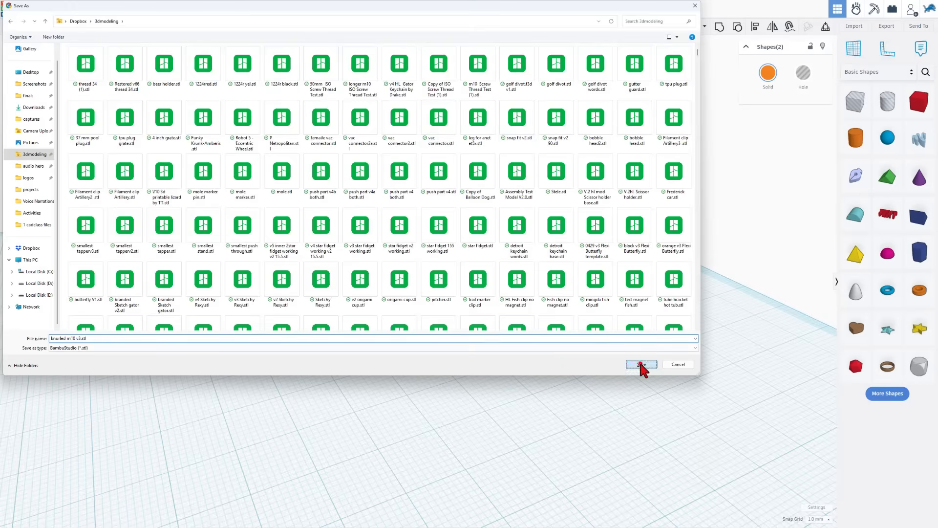
pyautogui.click(641, 365)
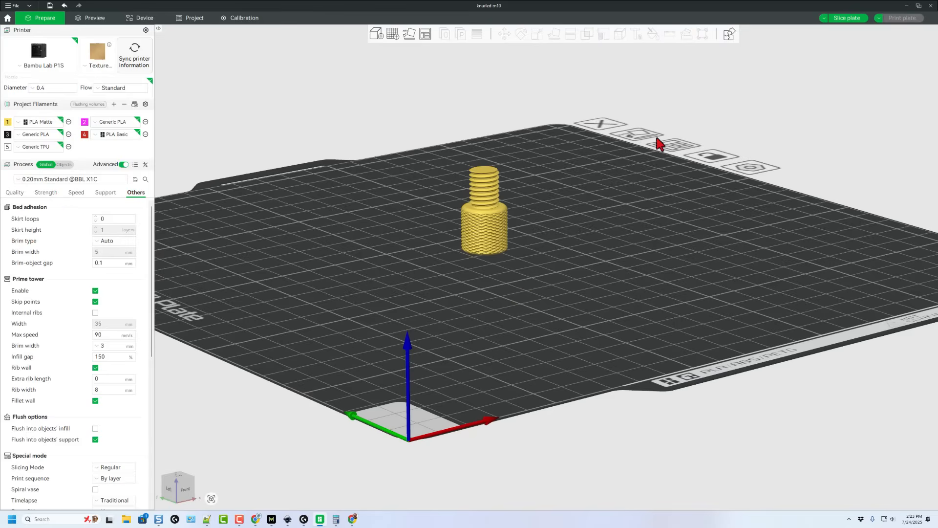
# Slice the knurled M10 knob (16m38s, 2.10 g) and send the print job to the P1S
pyautogui.click(846, 18)
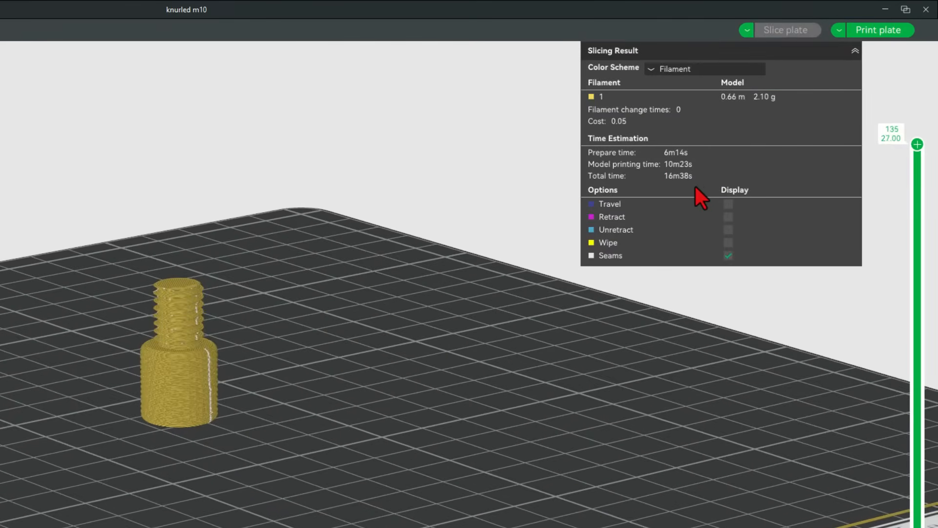
pyautogui.click(877, 29)
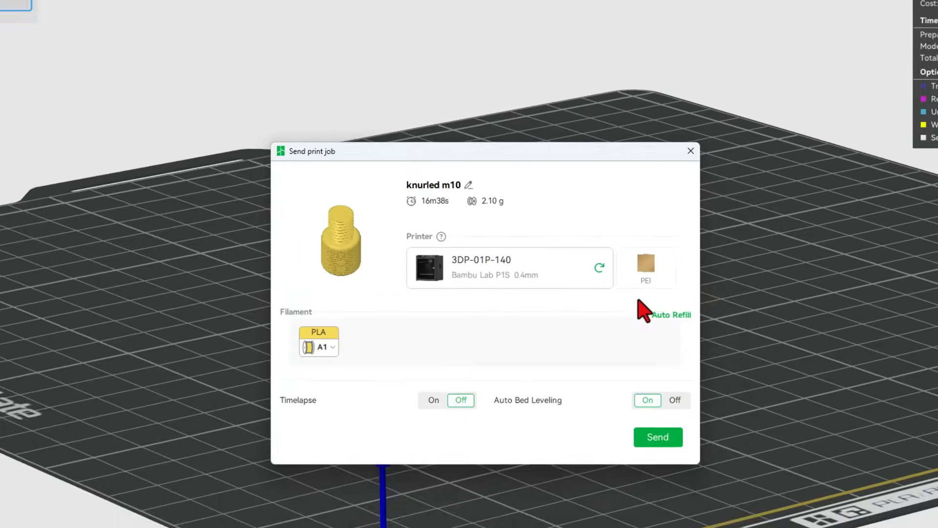
pyautogui.click(657, 437)
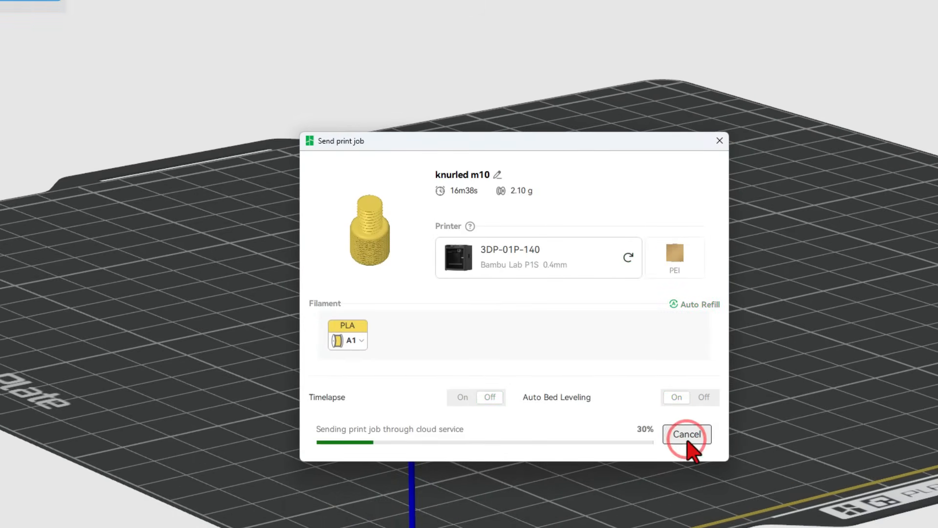
pyautogui.click(686, 434)
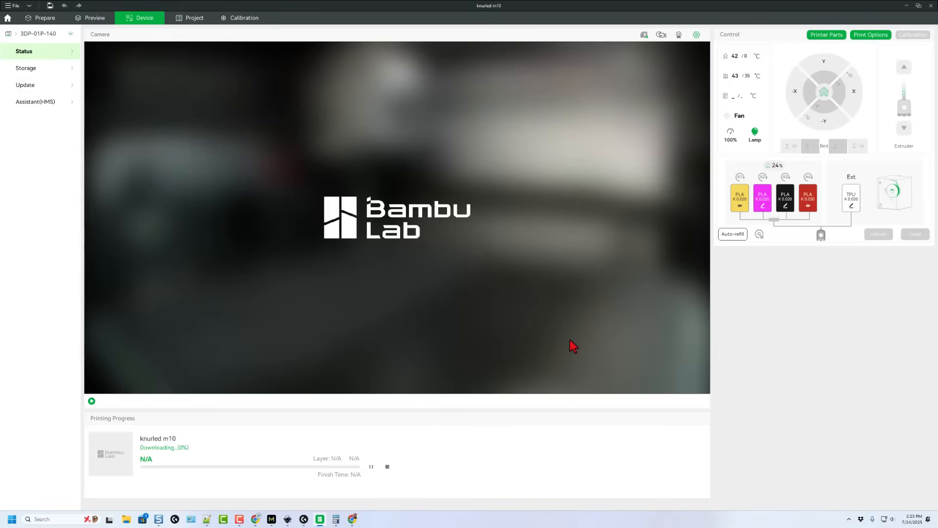